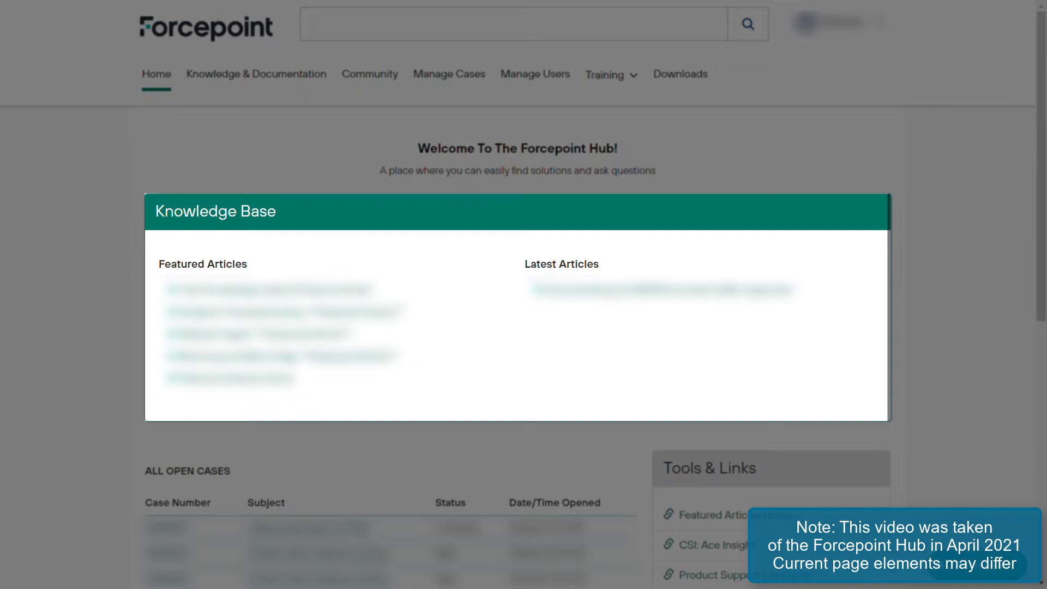
# Search the hub for DLP and browse the Documentation, Knowledge Base and Tech Alert result tabs.
pyautogui.scroll(-3)
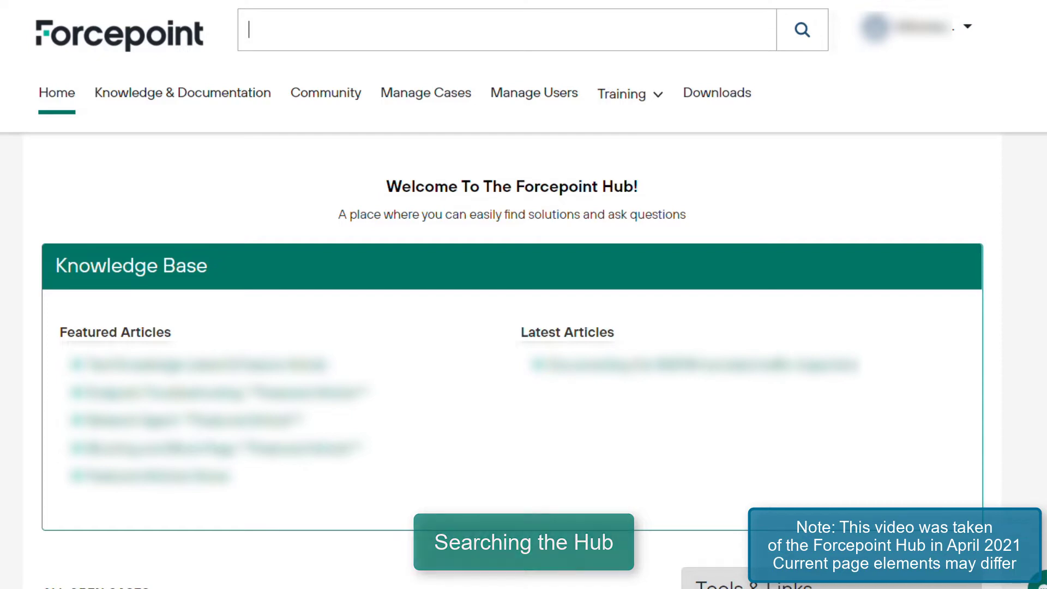
pyautogui.write('DLP')
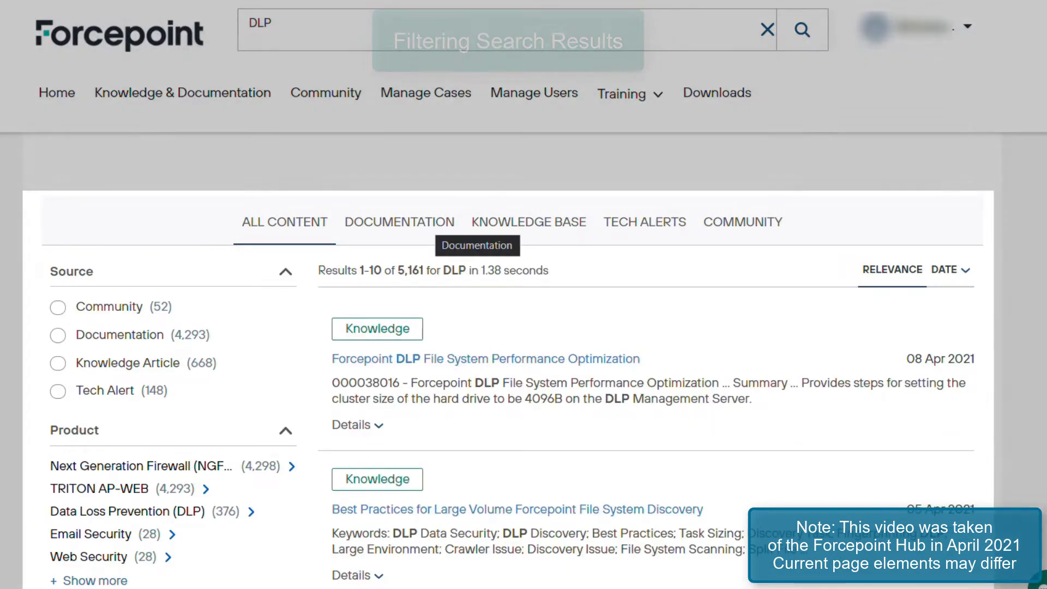
pyautogui.click(400, 221)
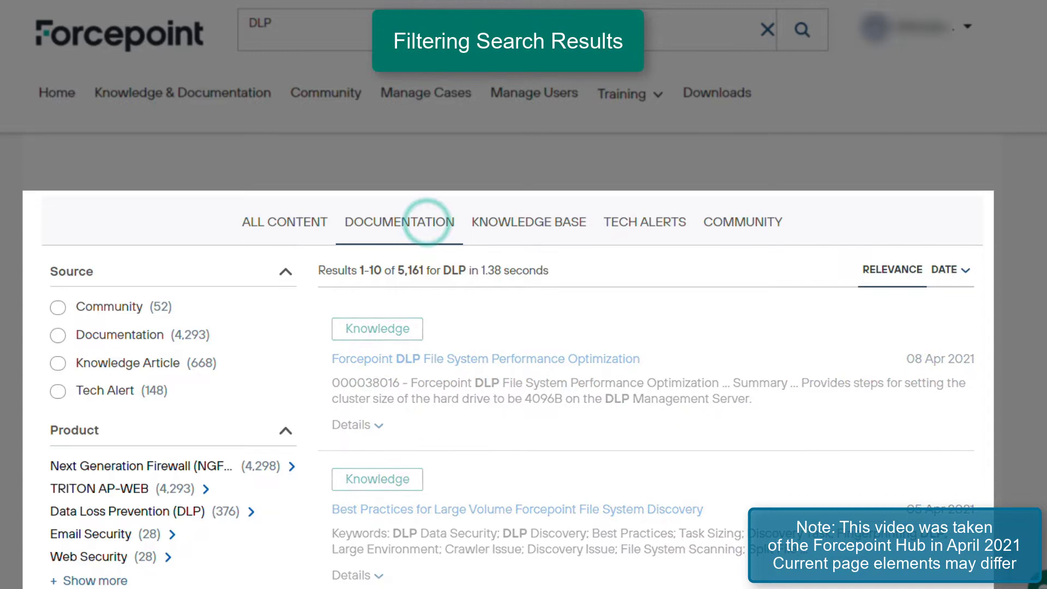
pyautogui.click(528, 222)
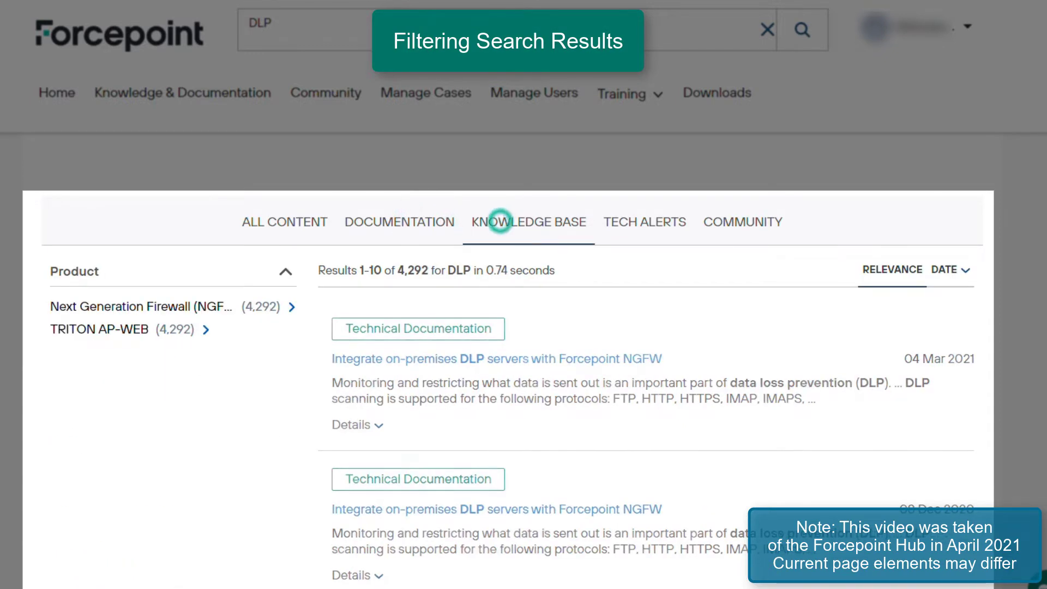
pyautogui.click(528, 222)
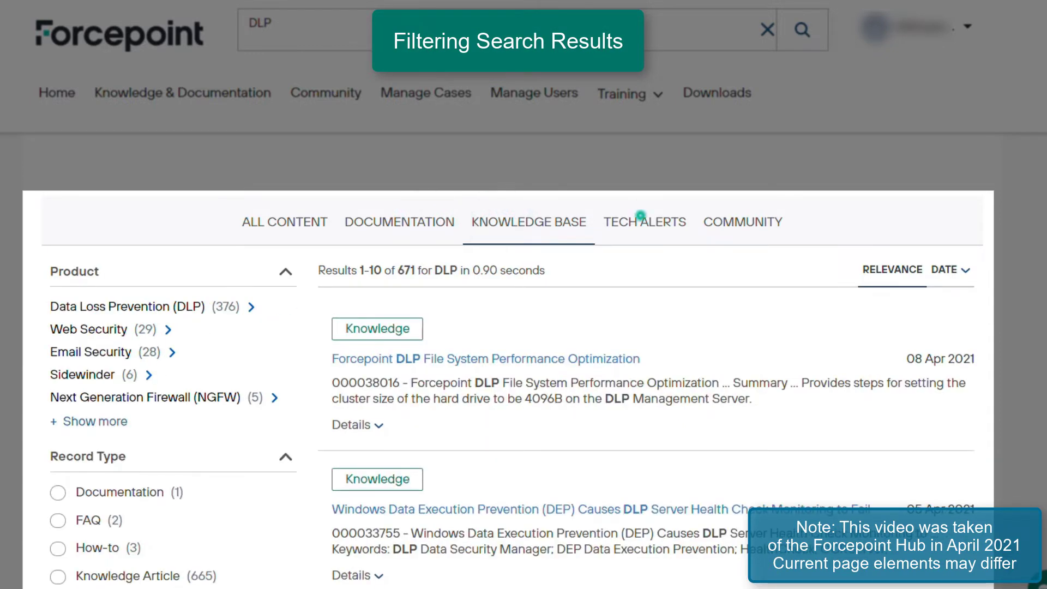
pyautogui.click(645, 222)
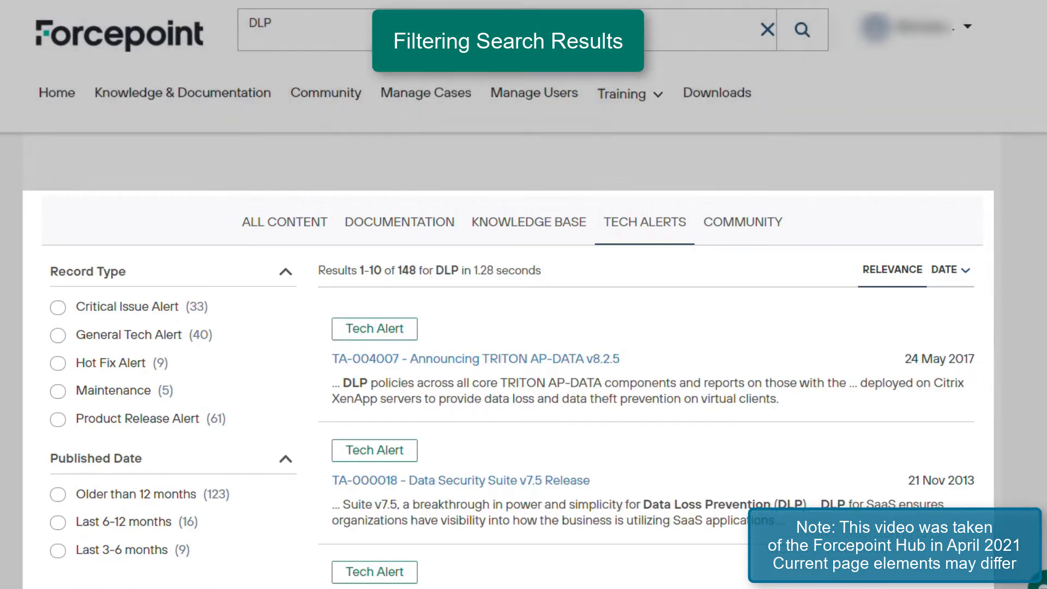
pyautogui.click(284, 221)
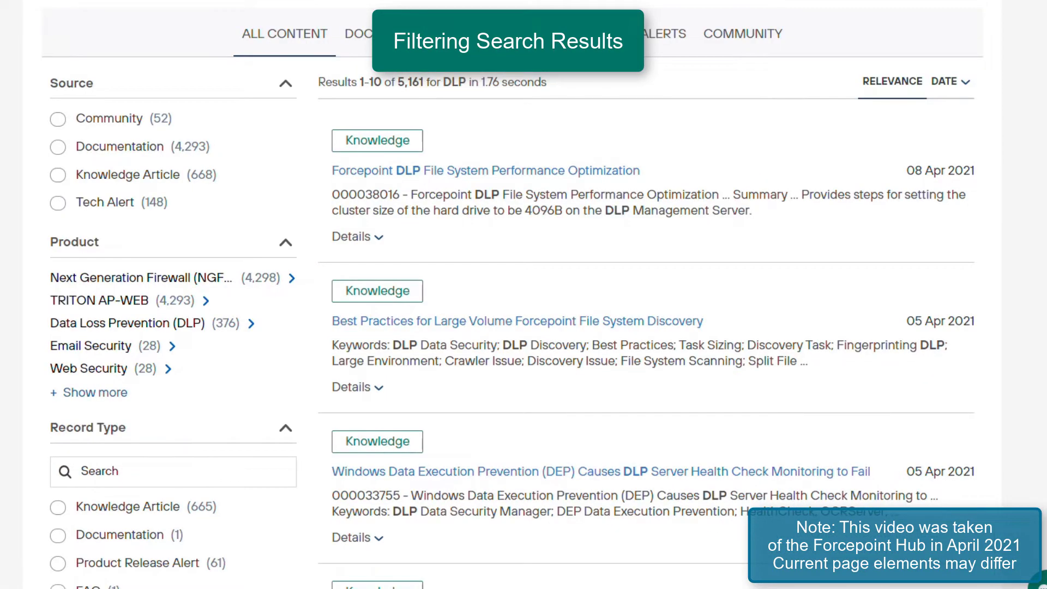
pyautogui.moveTo(127, 323)
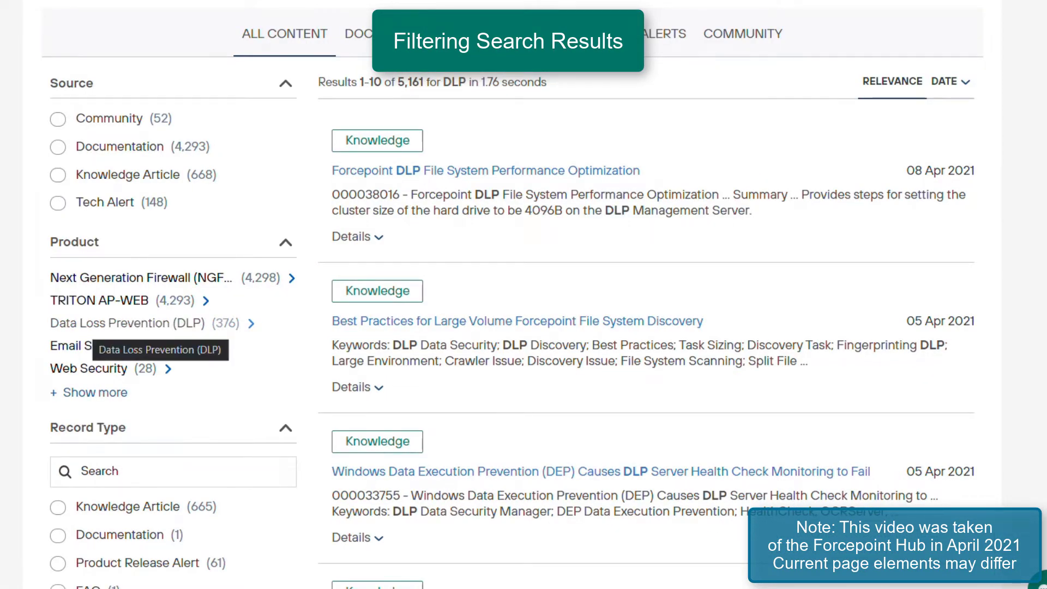
# Filter the DLP results to Data Loss Prevention, Endpoint, version 21 articles.
pyautogui.click(128, 323)
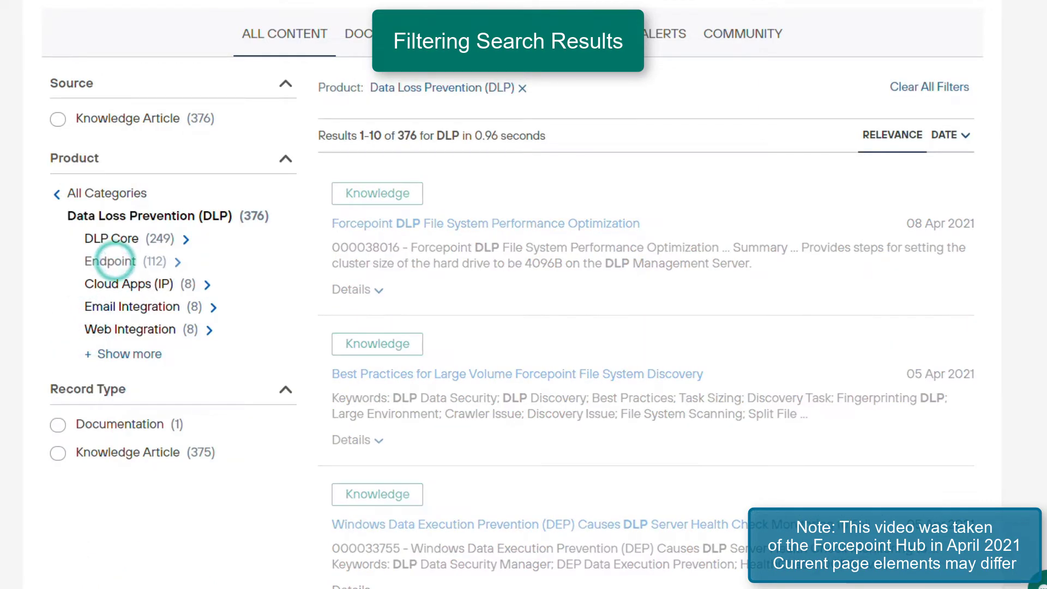
pyautogui.click(110, 261)
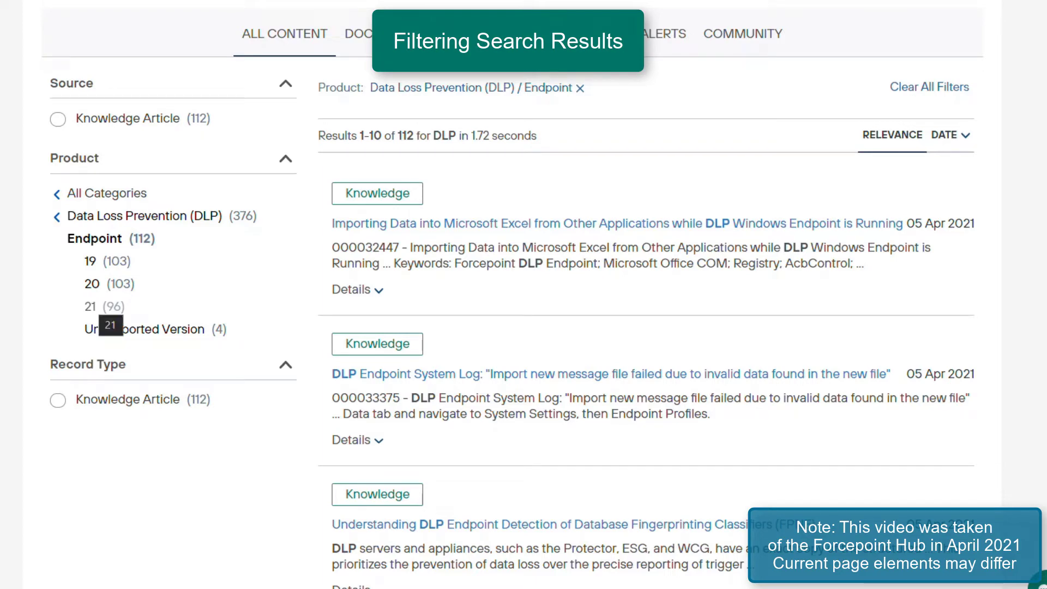
pyautogui.click(88, 305)
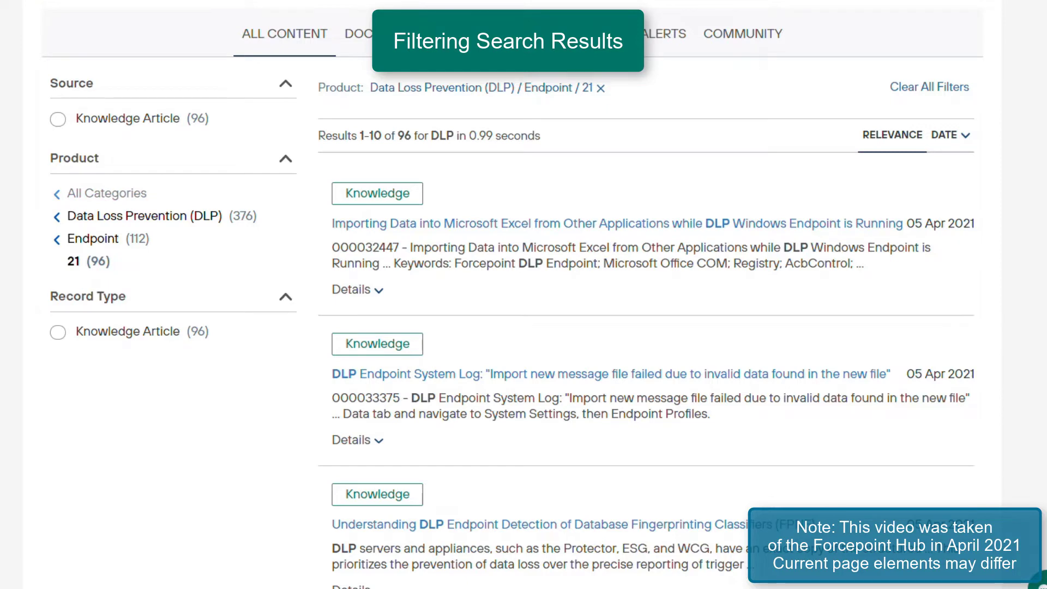
pyautogui.moveTo(127, 215)
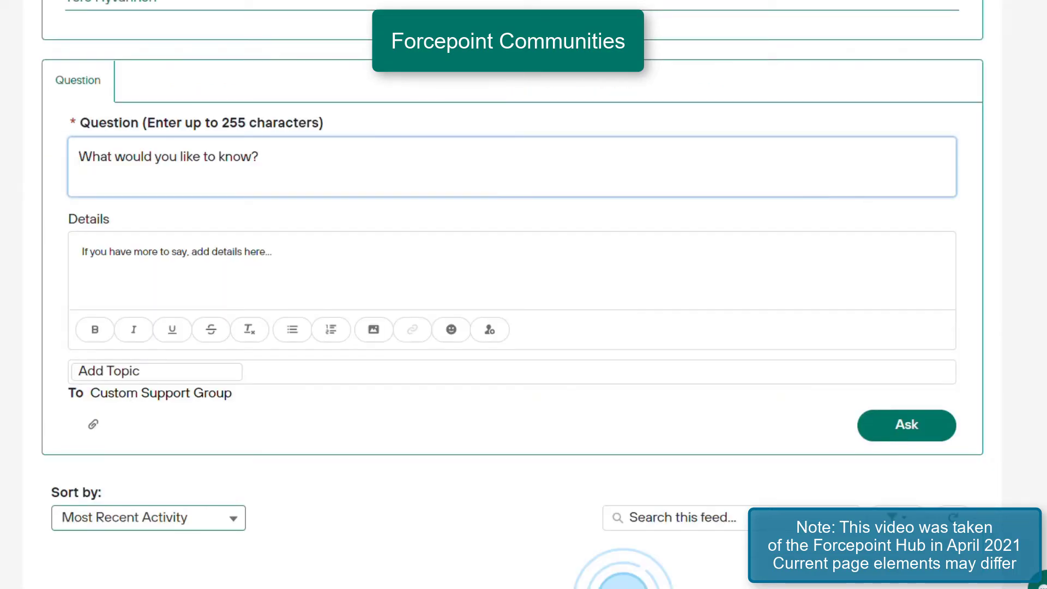
# Ask the community question "How do I Make a Post?" in the Custom Support Group.
pyautogui.write('How do I')
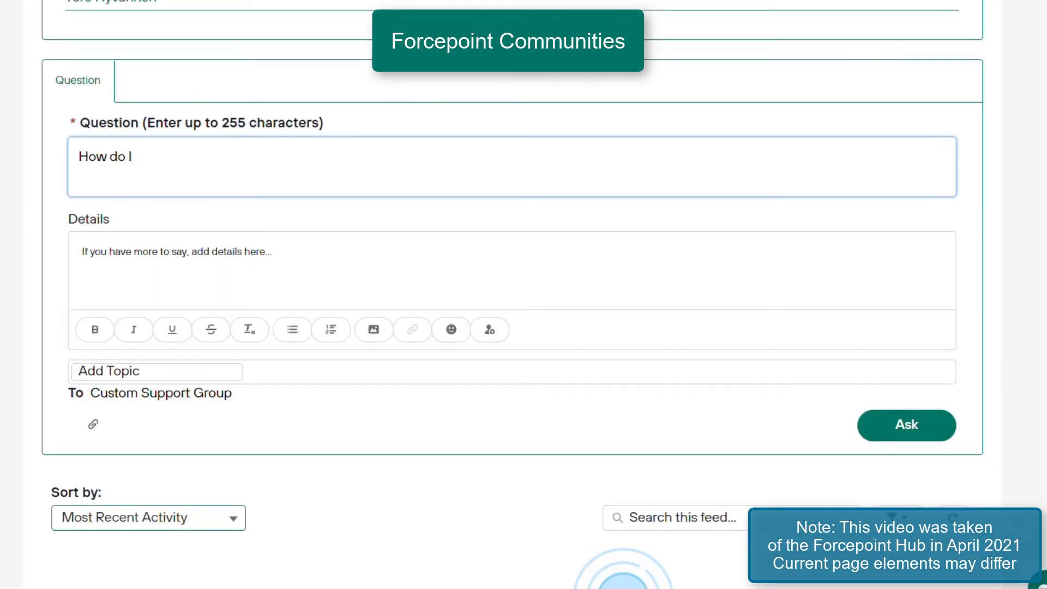
pyautogui.write('Make a')
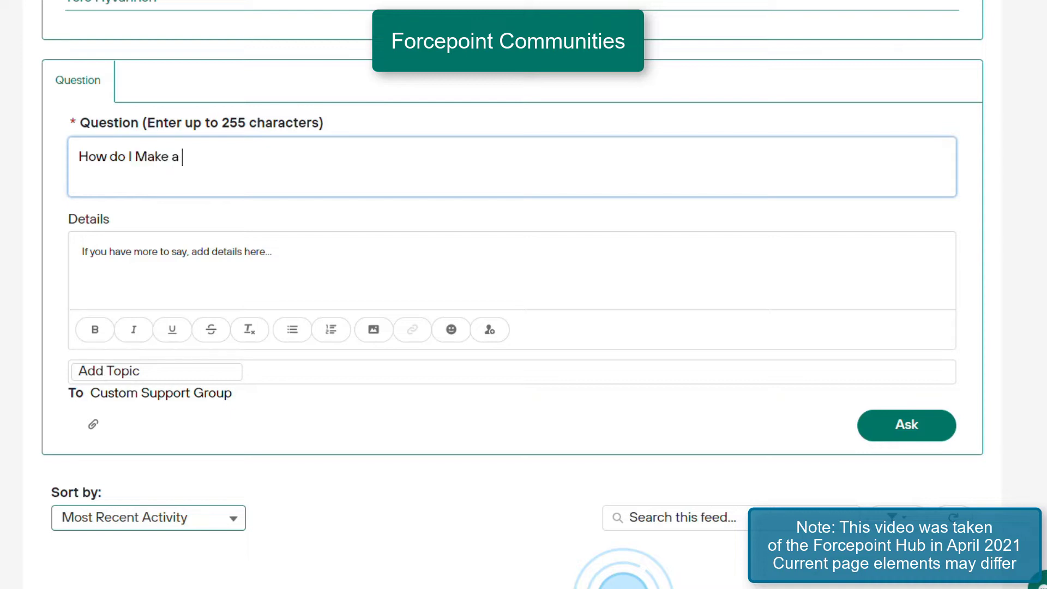
pyautogui.write('Post?')
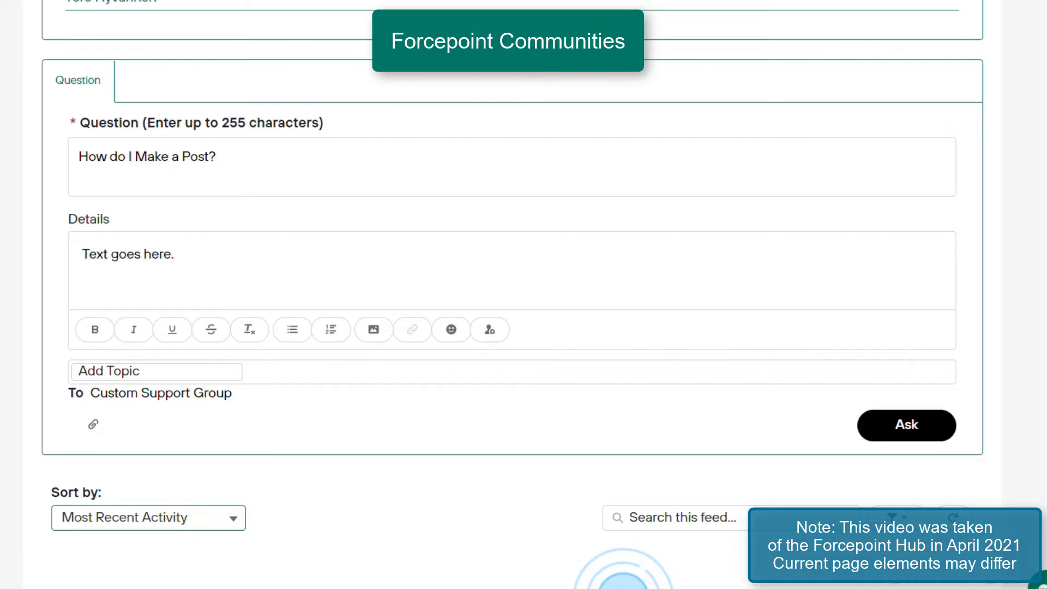
pyautogui.click(907, 425)
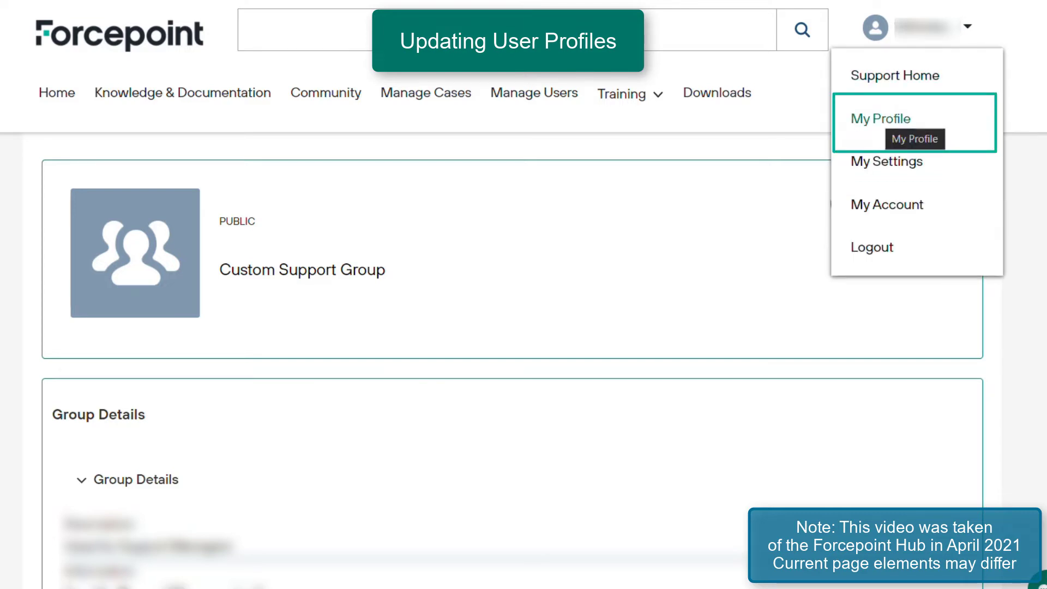
# Open your own user profile from the account dropdown.
pyautogui.click(879, 117)
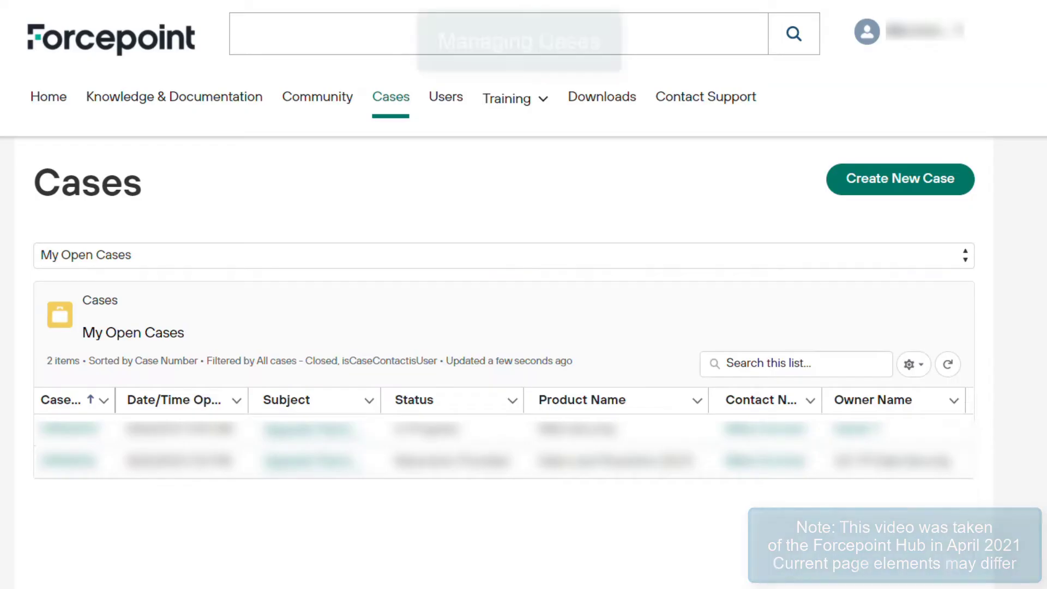
# Open an open case, check its articles and comments, and read Confirming the Validity of Forcepoint DLP Backups.
pyautogui.click(501, 256)
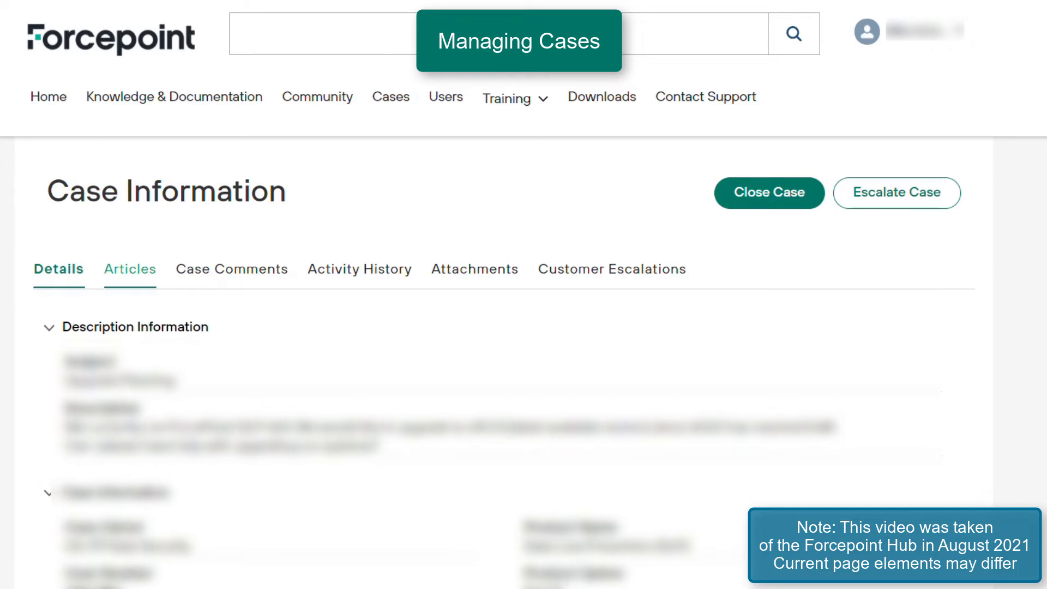
pyautogui.click(130, 269)
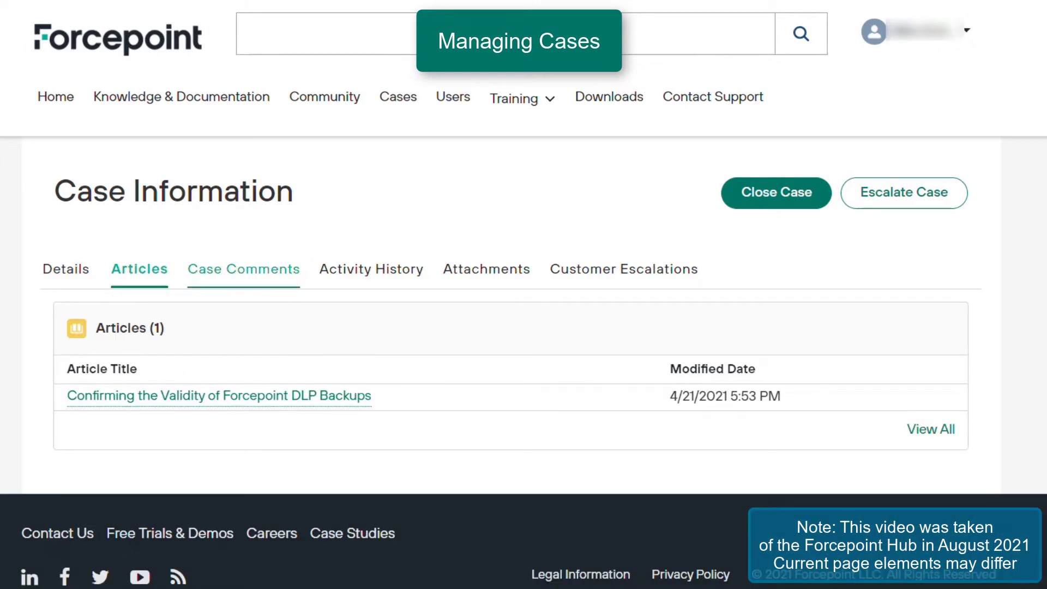
pyautogui.click(243, 268)
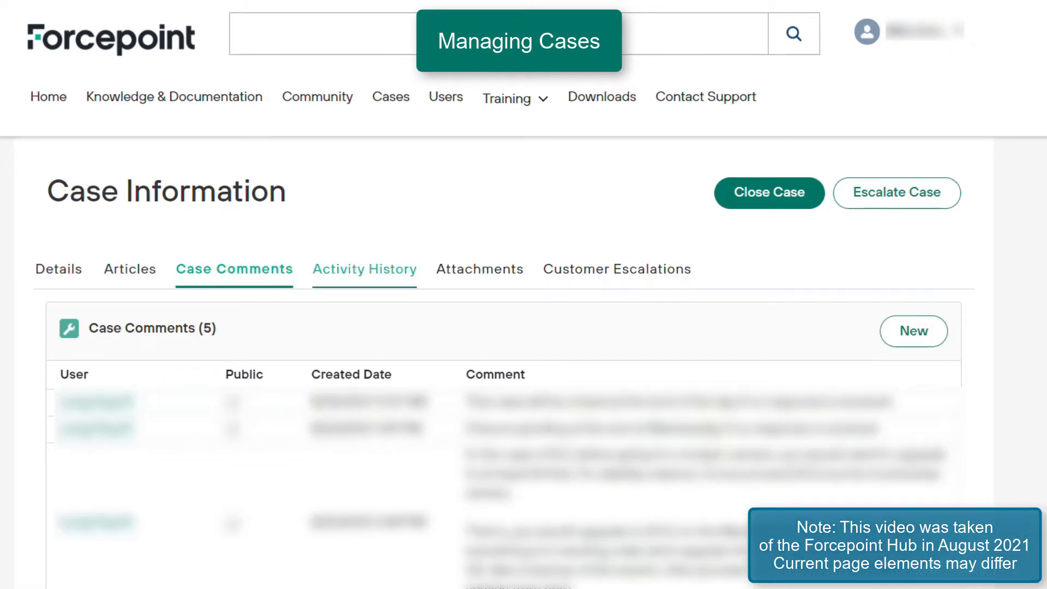
pyautogui.click(130, 270)
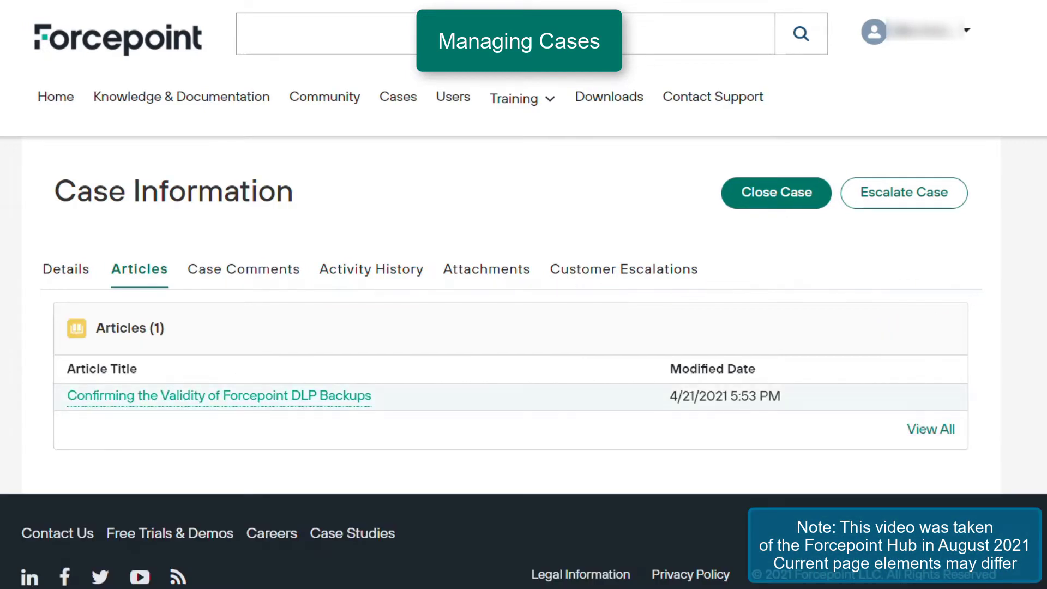
pyautogui.click(219, 395)
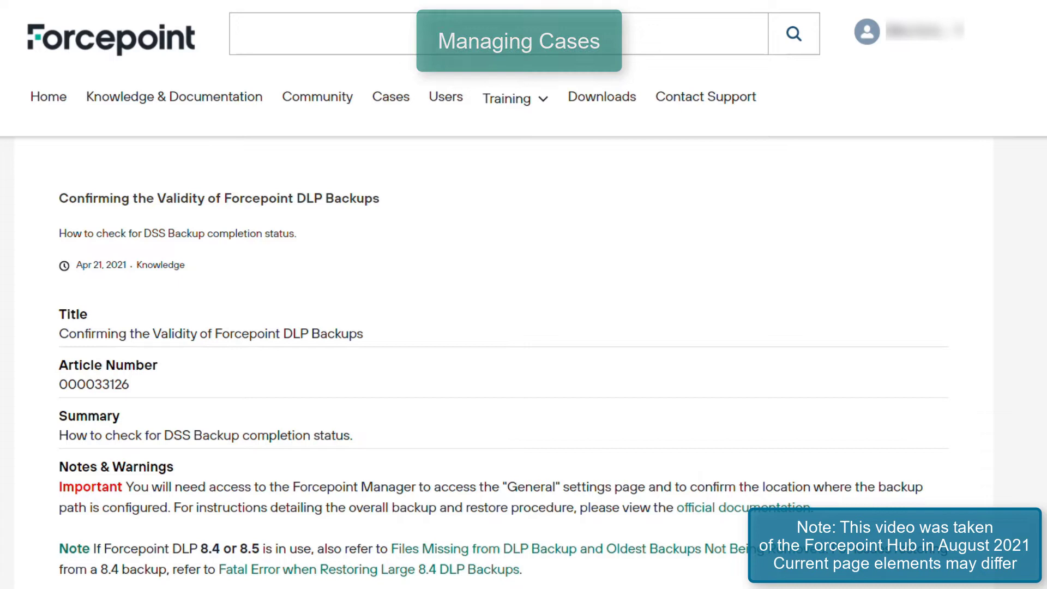
pyautogui.click(704, 97)
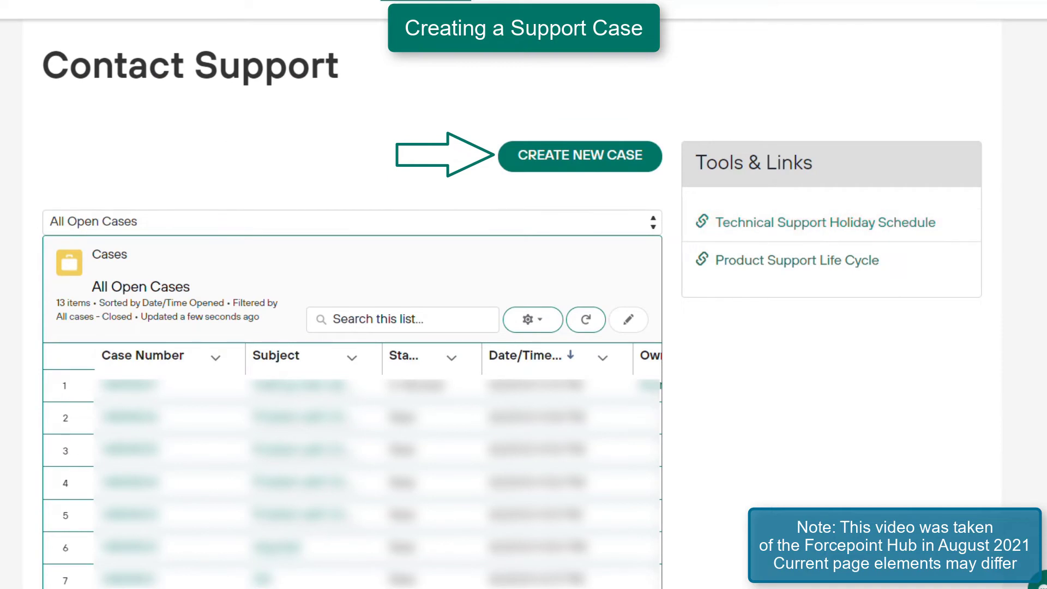
# Start a DLP Endpoint version 21 case with subject Downloading EP.
pyautogui.click(579, 156)
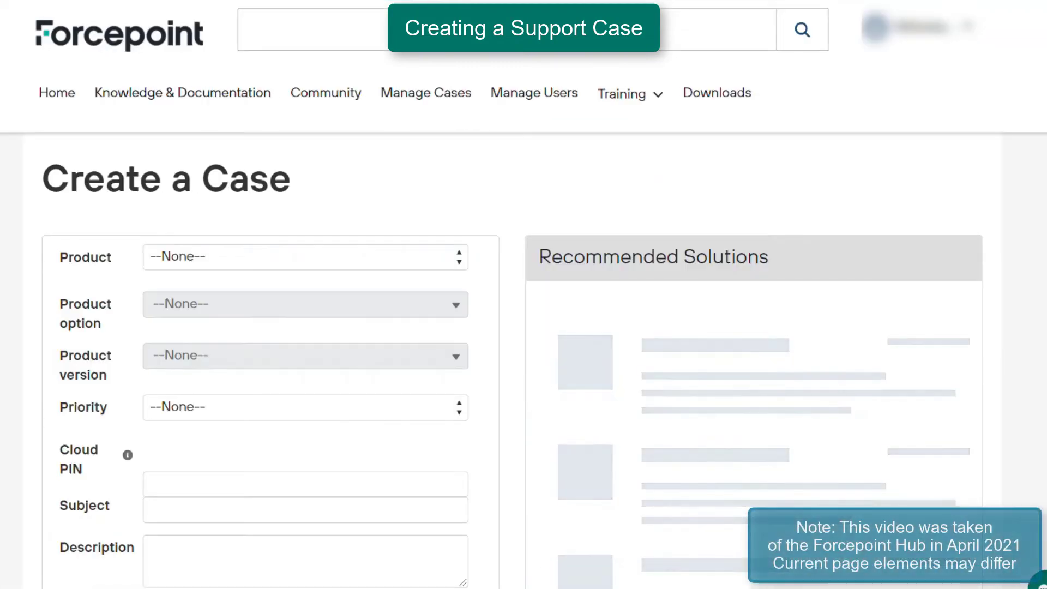
pyautogui.scroll(-3)
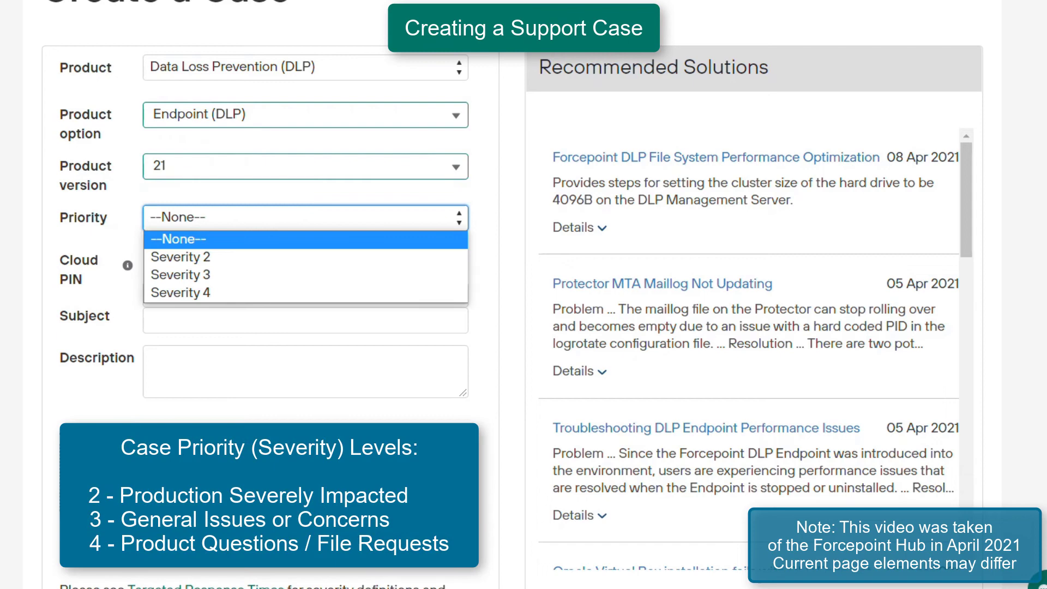
pyautogui.moveTo(180, 292)
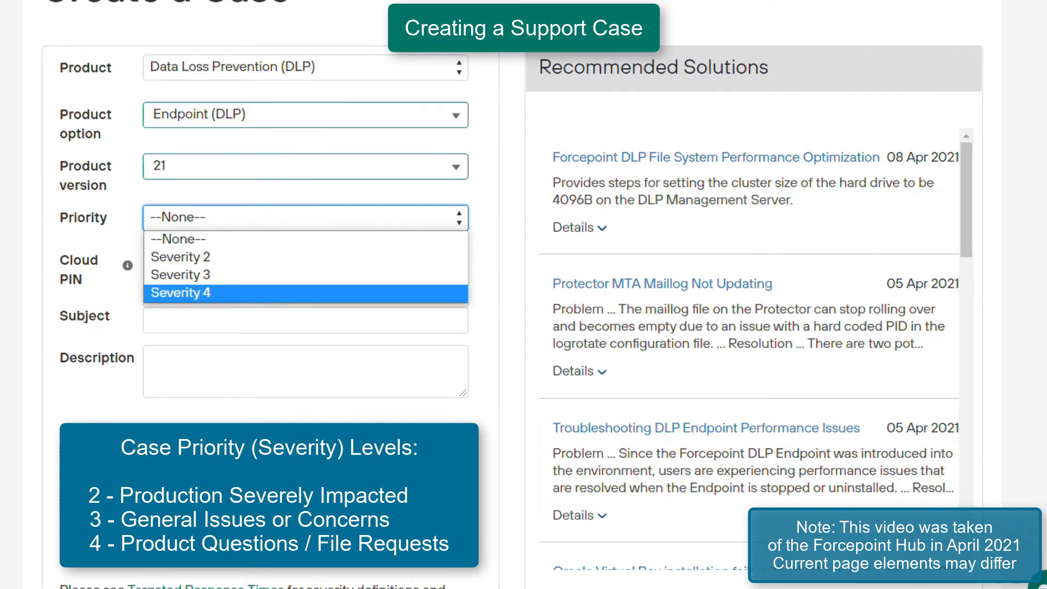
pyautogui.write('Downloa')
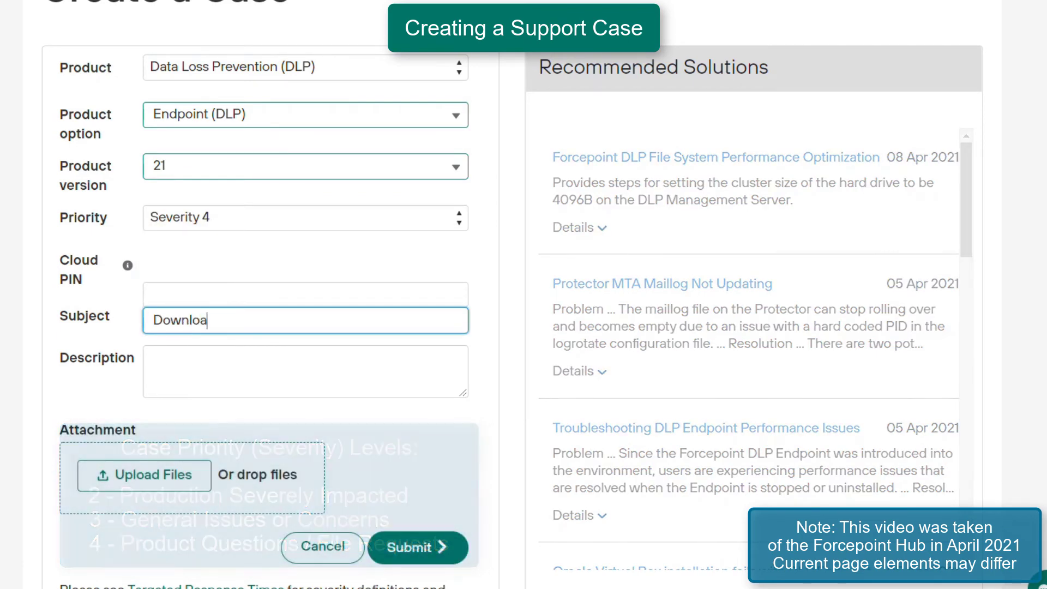
pyautogui.write('ding EP')
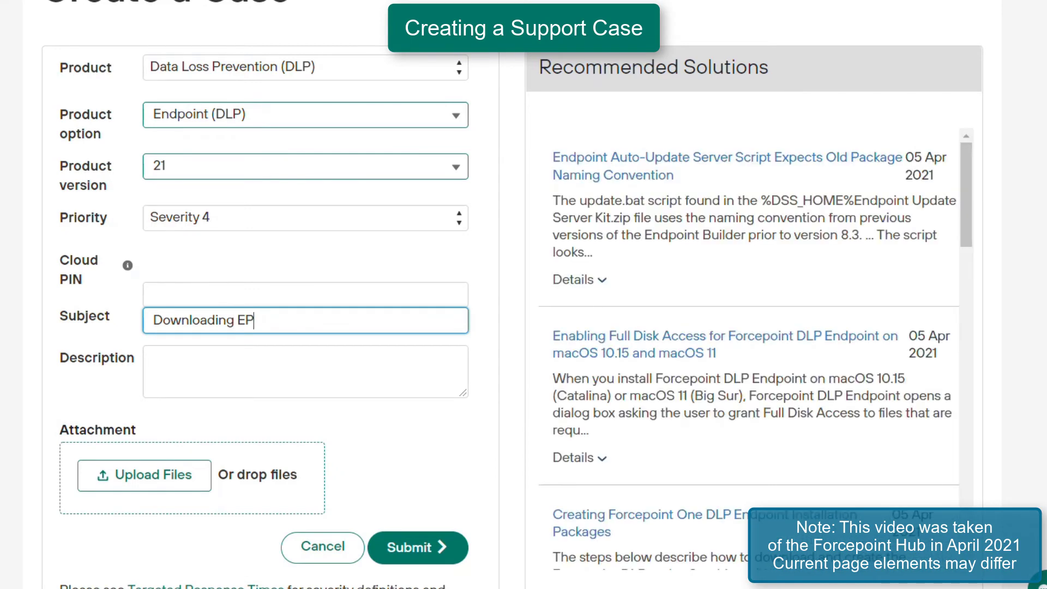
# Describe trouble applying 21.03 on my environment and submit the Severity 4 case.
pyautogui.write('I am havi')
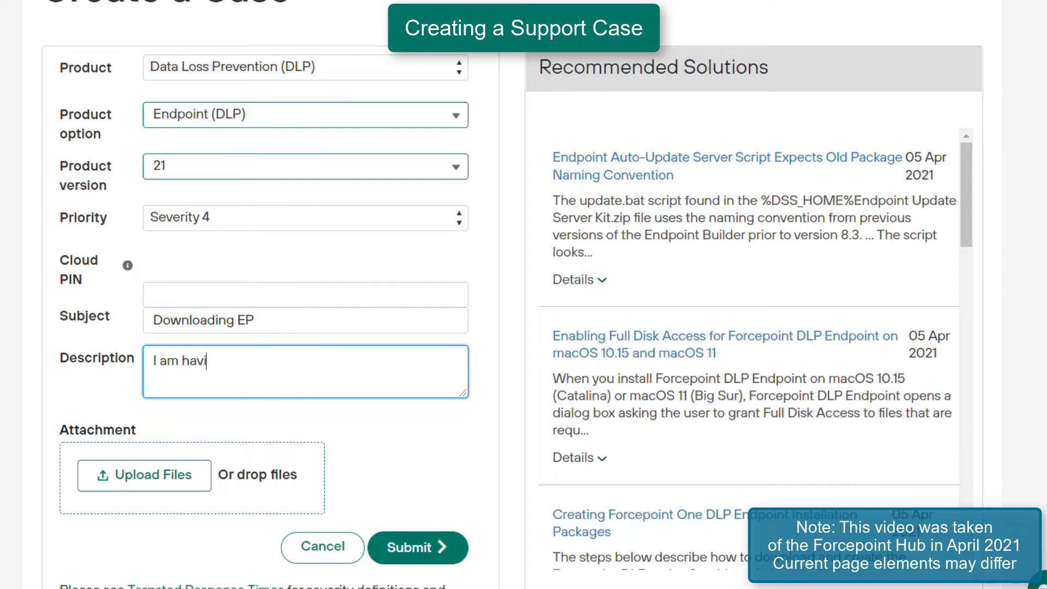
pyautogui.write('ng trouble')
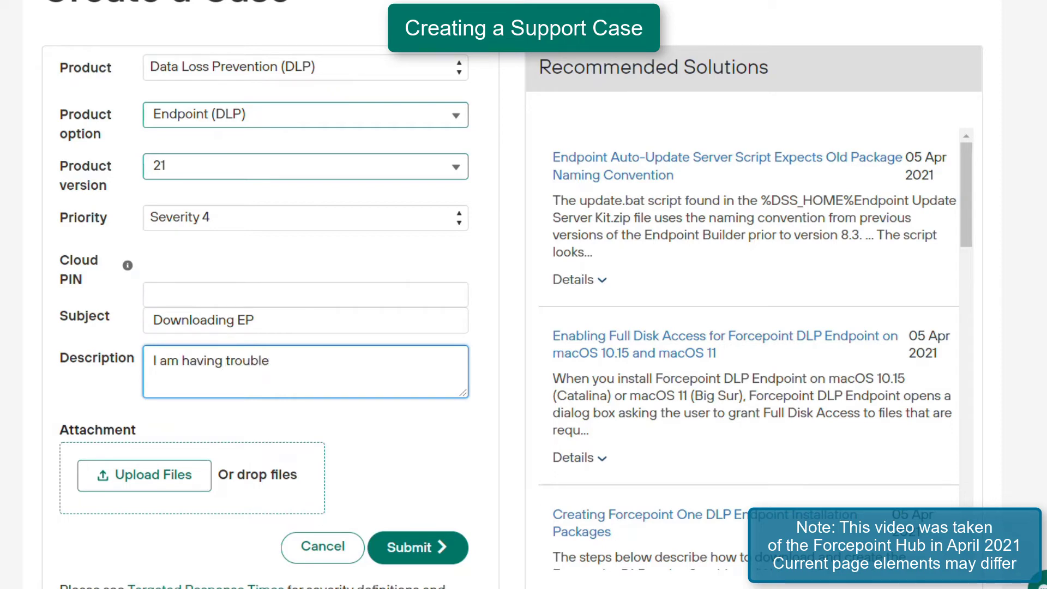
pyautogui.write('applying')
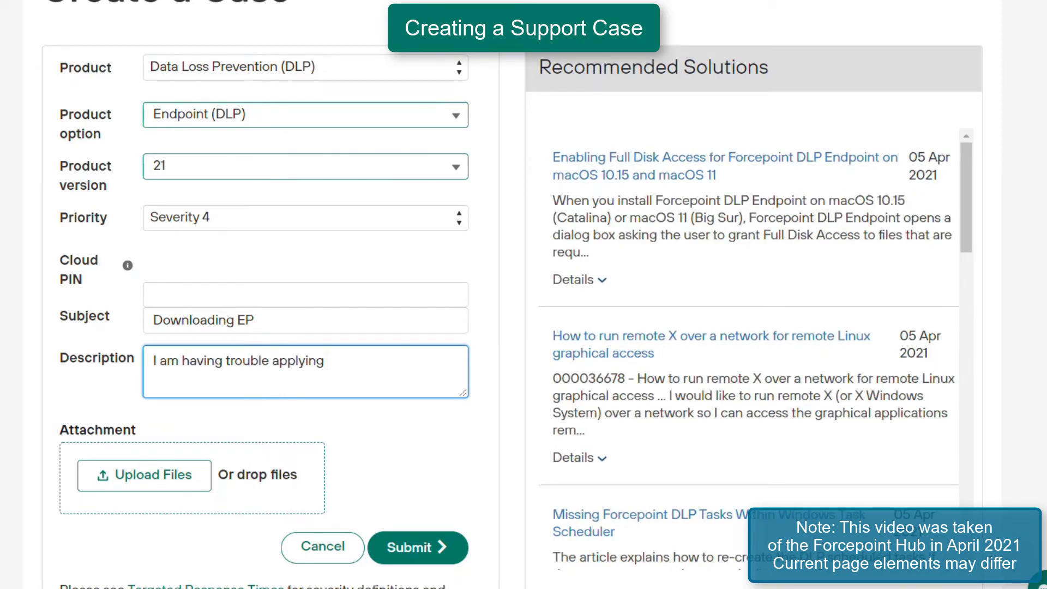
pyautogui.write('21.03 on')
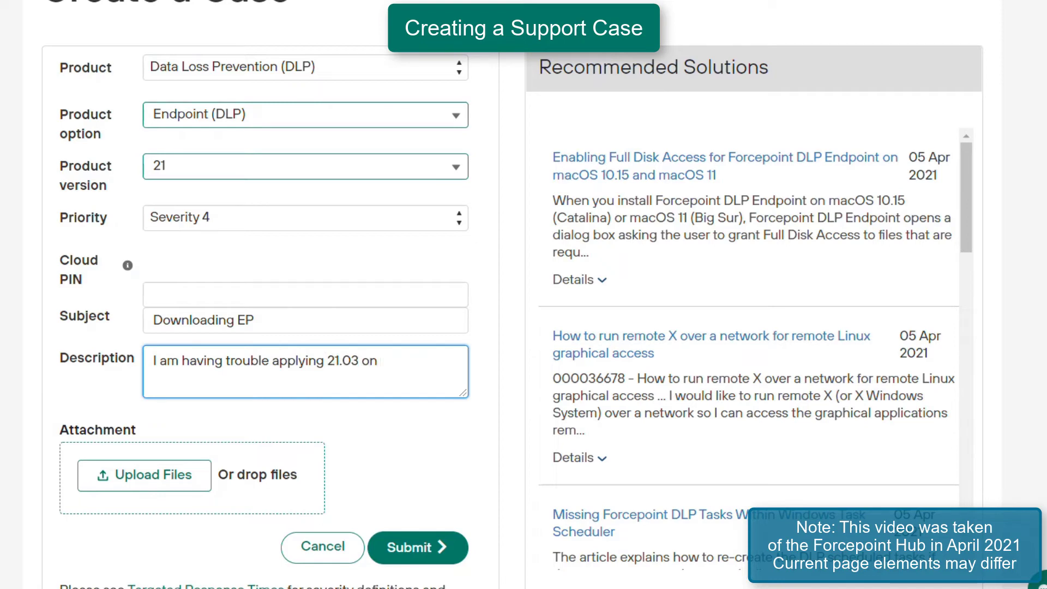
pyautogui.write('my environment.')
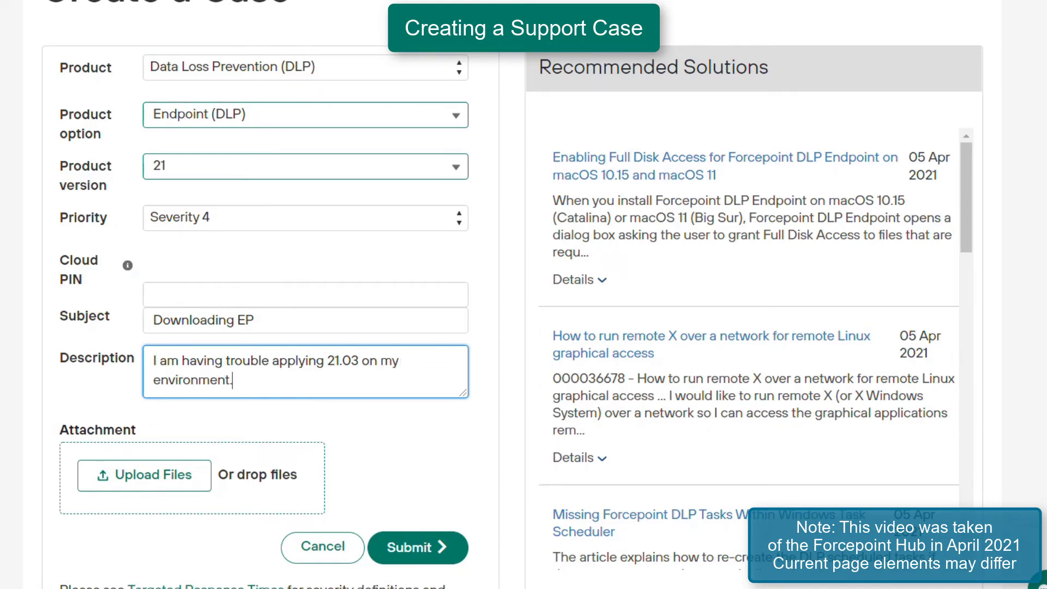
pyautogui.scroll(-3)
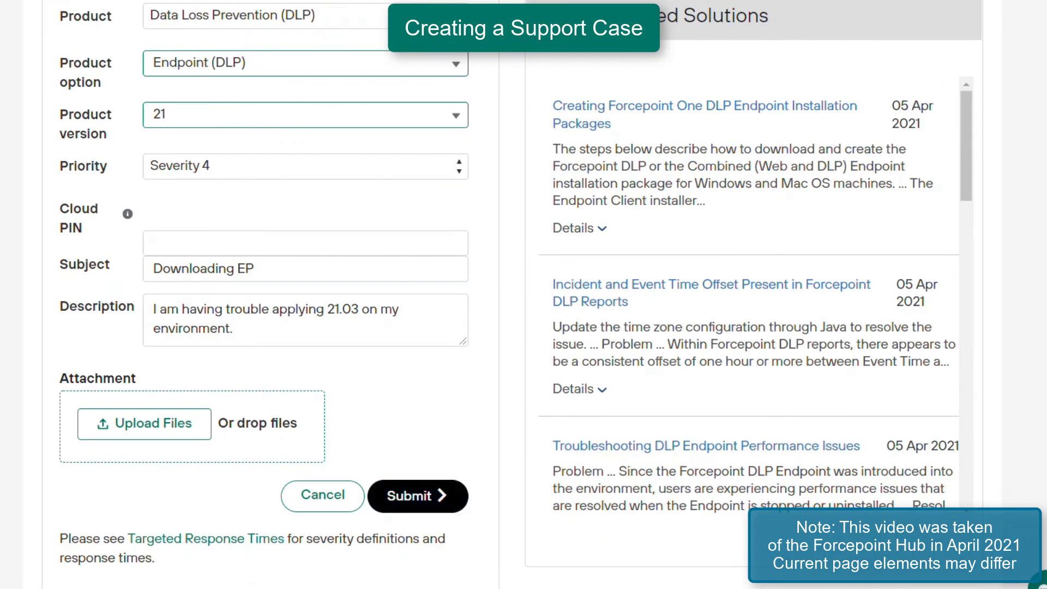
pyautogui.click(417, 495)
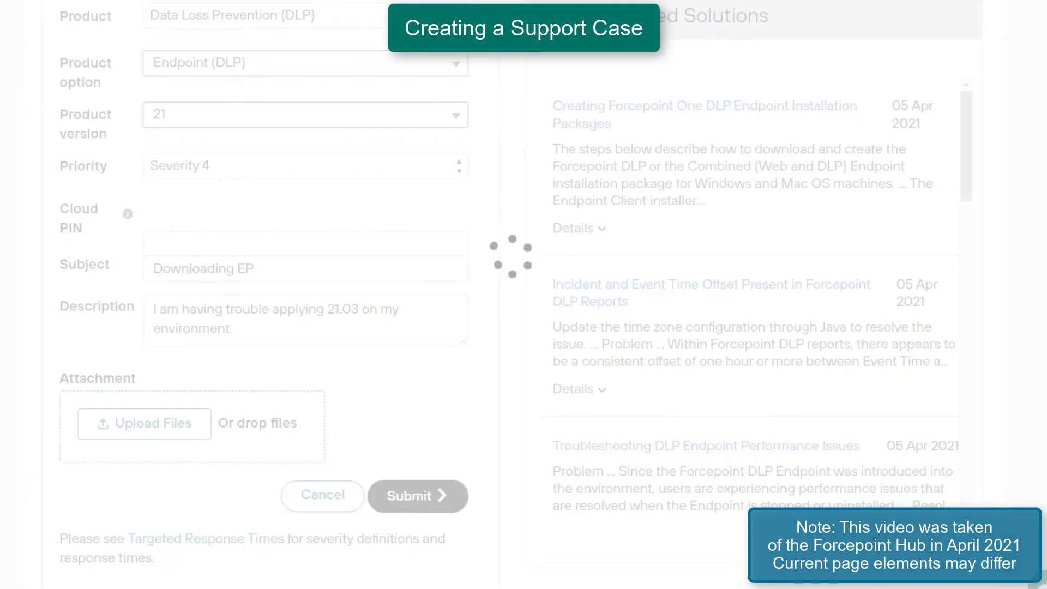
pyautogui.click(416, 497)
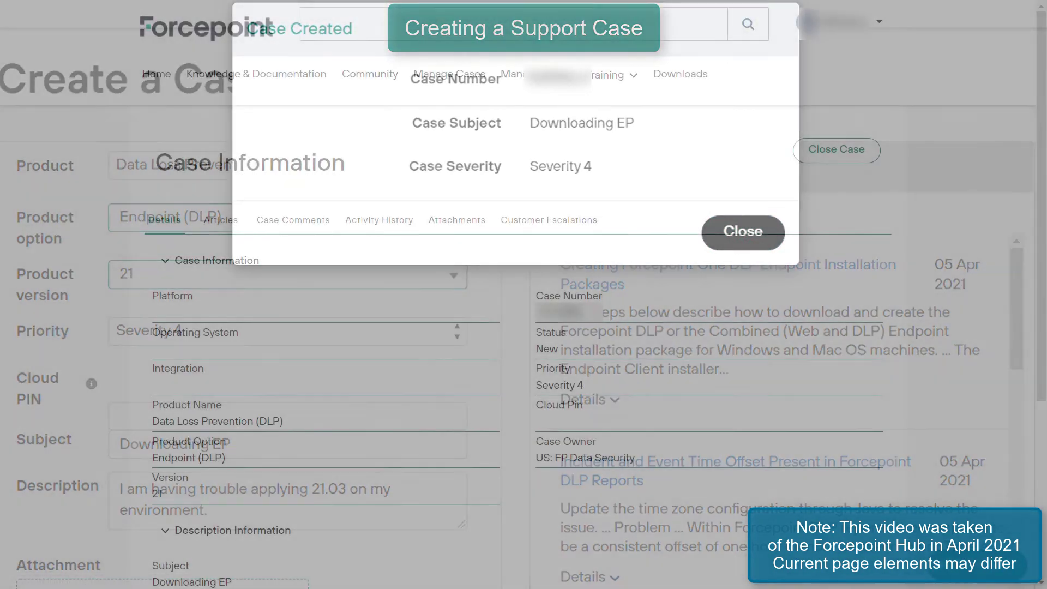
# Close the Case Created confirmation and review the new case's comments.
pyautogui.click(742, 232)
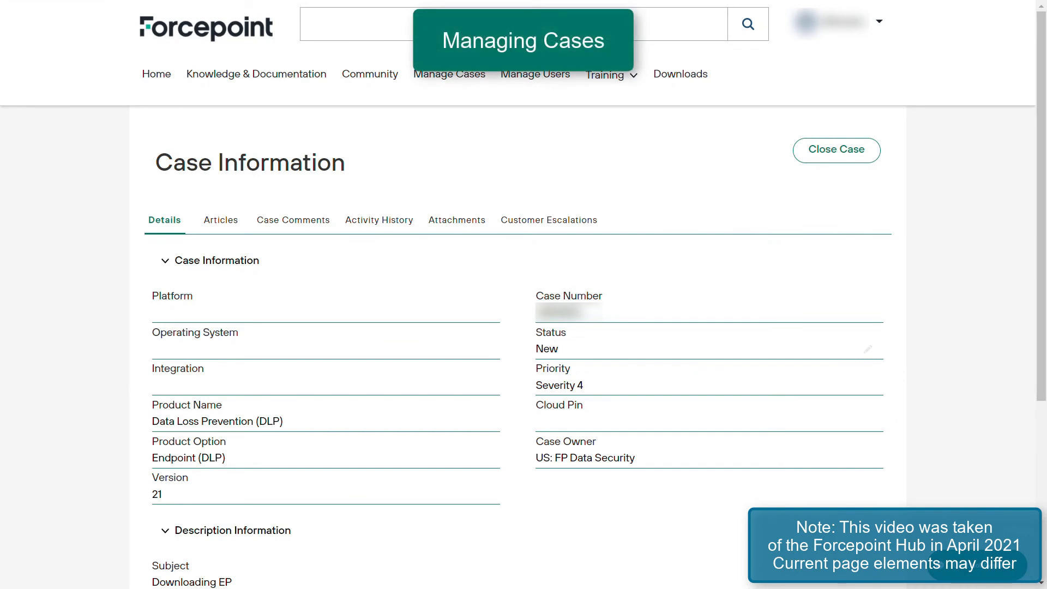
pyautogui.moveTo(216, 261)
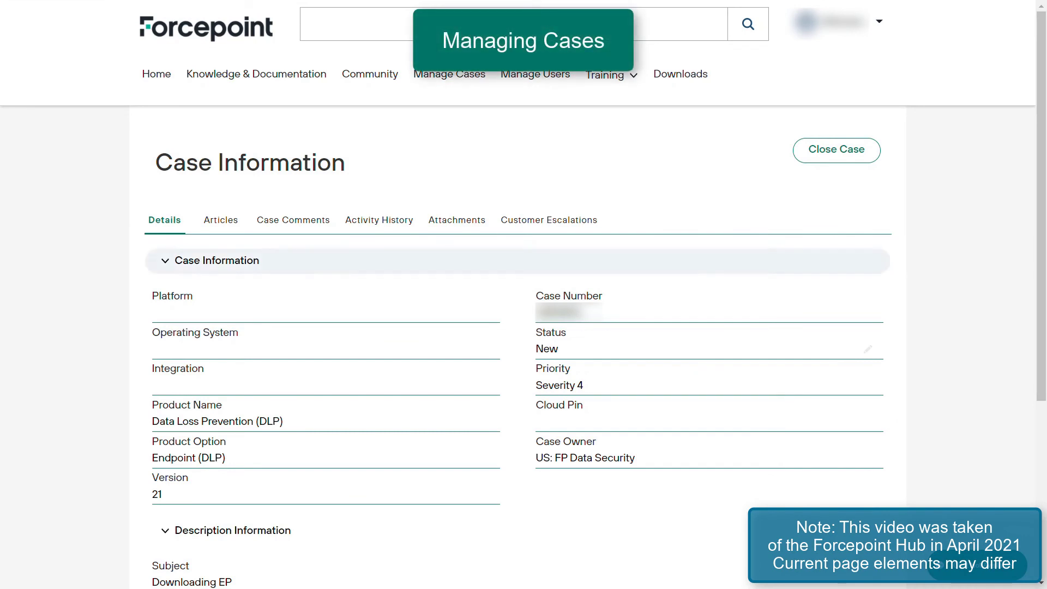
pyautogui.click(300, 219)
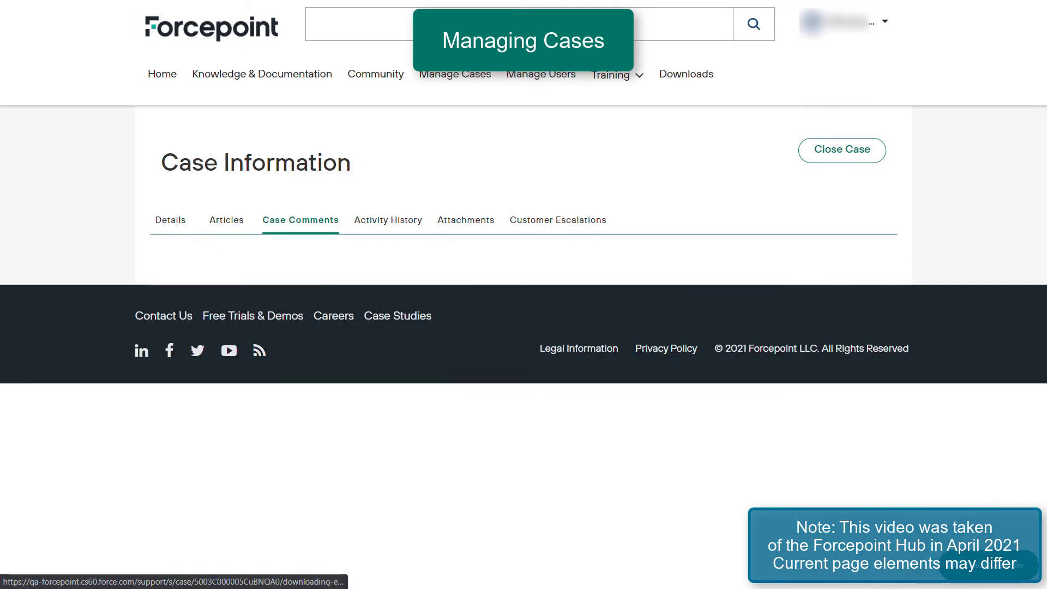
pyautogui.click(841, 149)
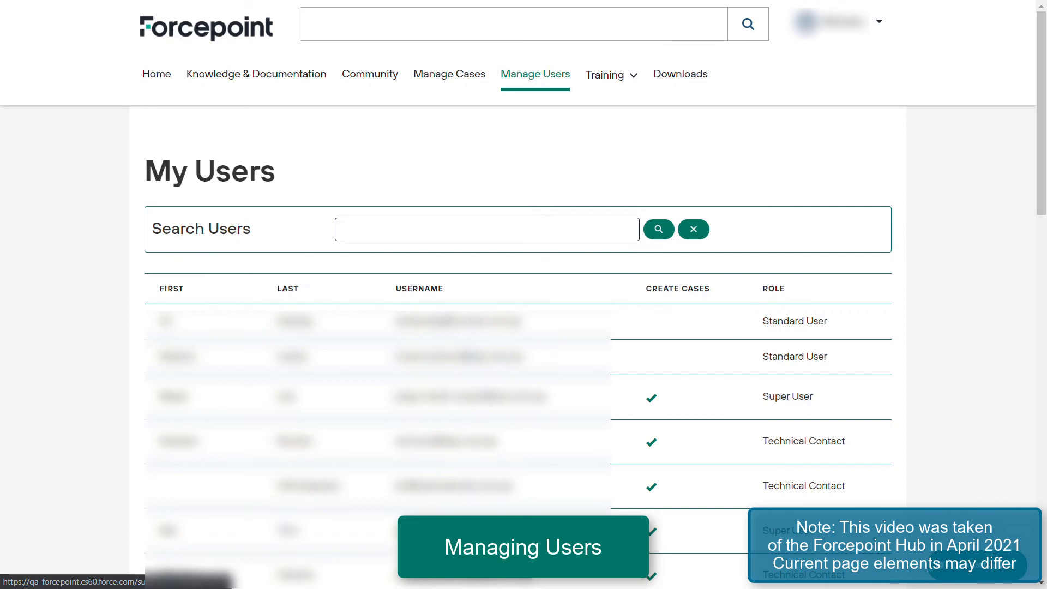
# Expand the Training menu showing Forcepoint Cyber Institute.
pyautogui.click(605, 74)
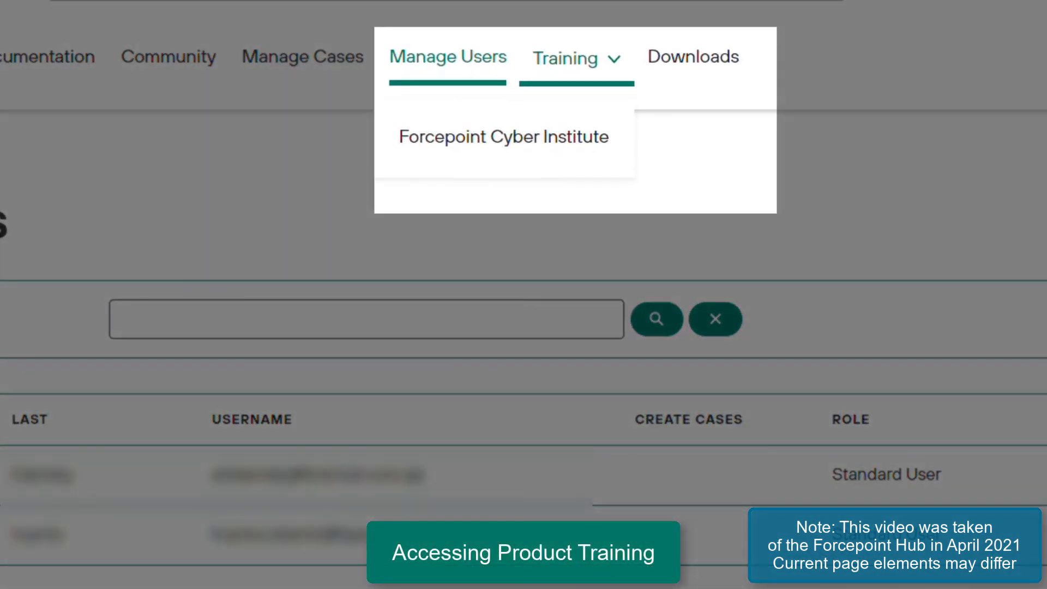
pyautogui.moveTo(503, 136)
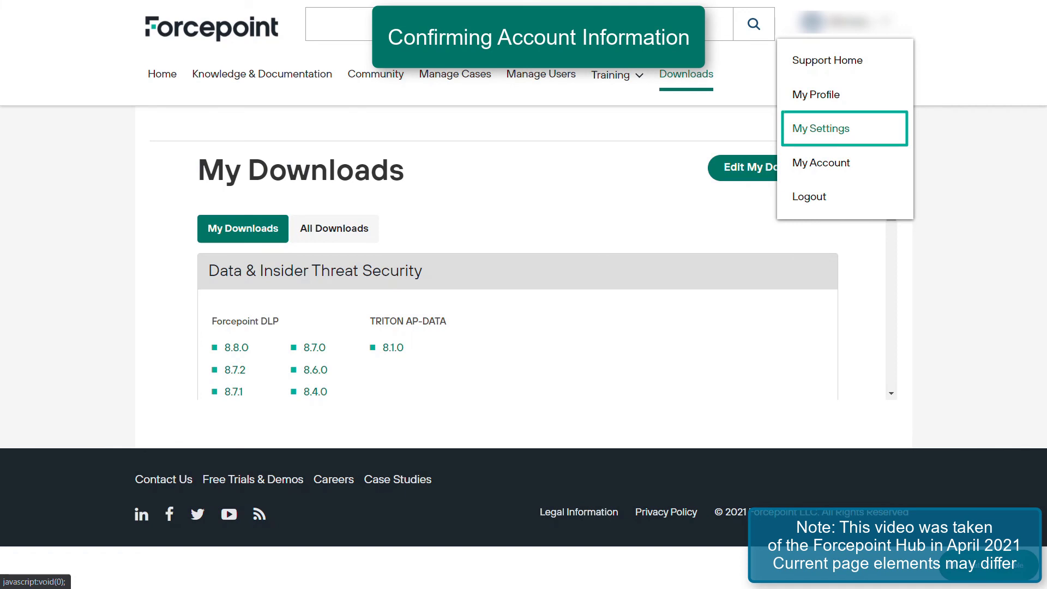
# View My Settings, then open My Account listing assets and product subscriptions.
pyautogui.click(824, 129)
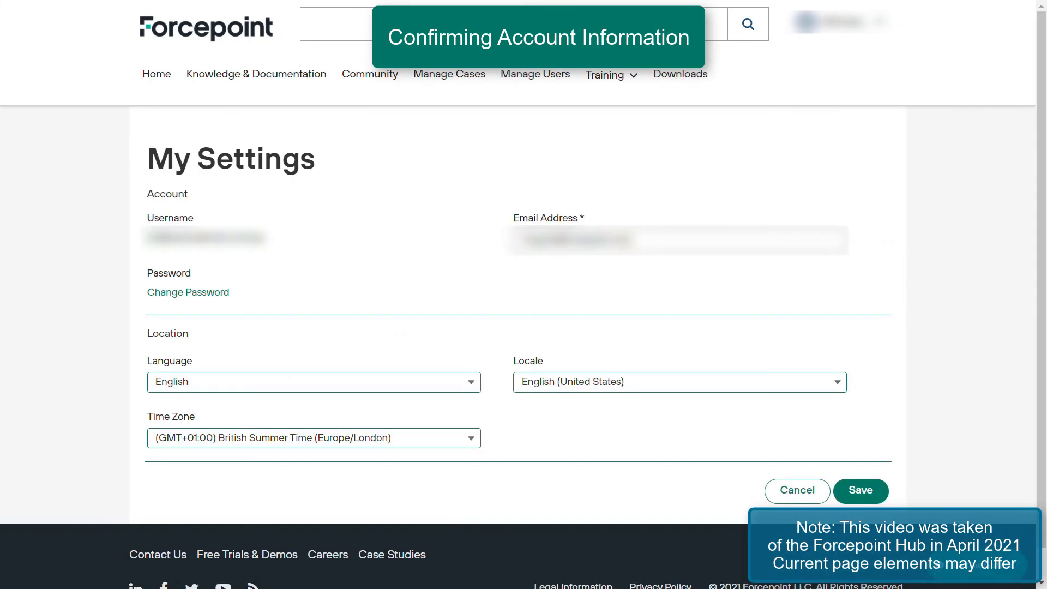
pyautogui.click(838, 22)
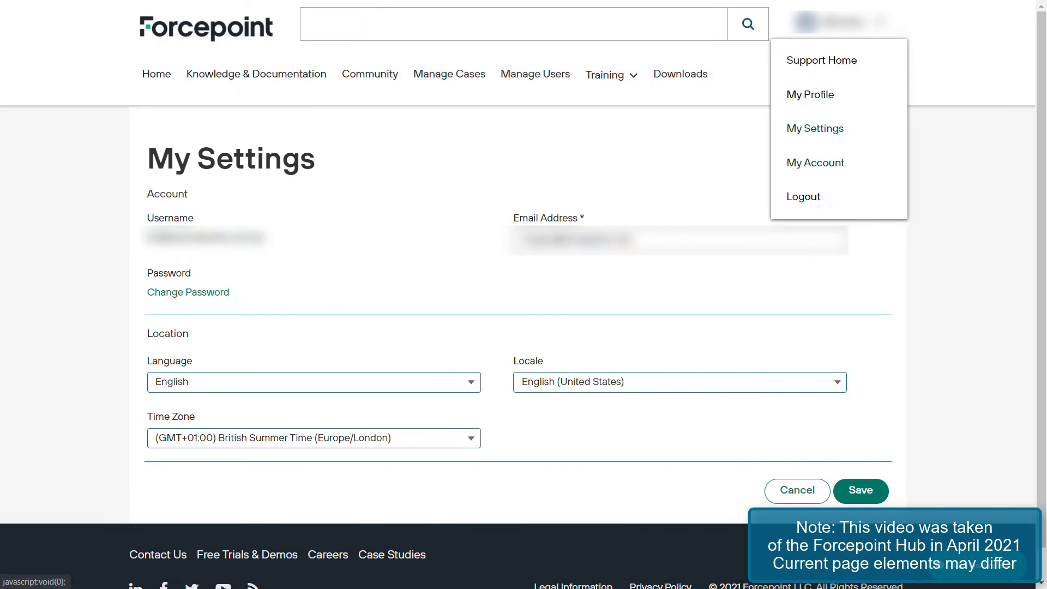
pyautogui.moveTo(837, 163)
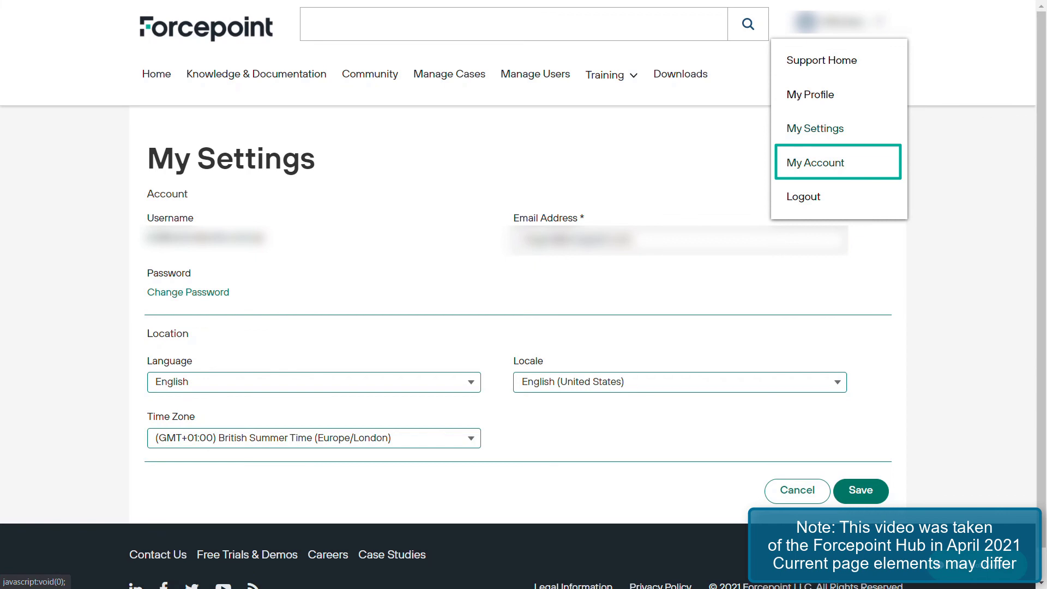
pyautogui.click(814, 163)
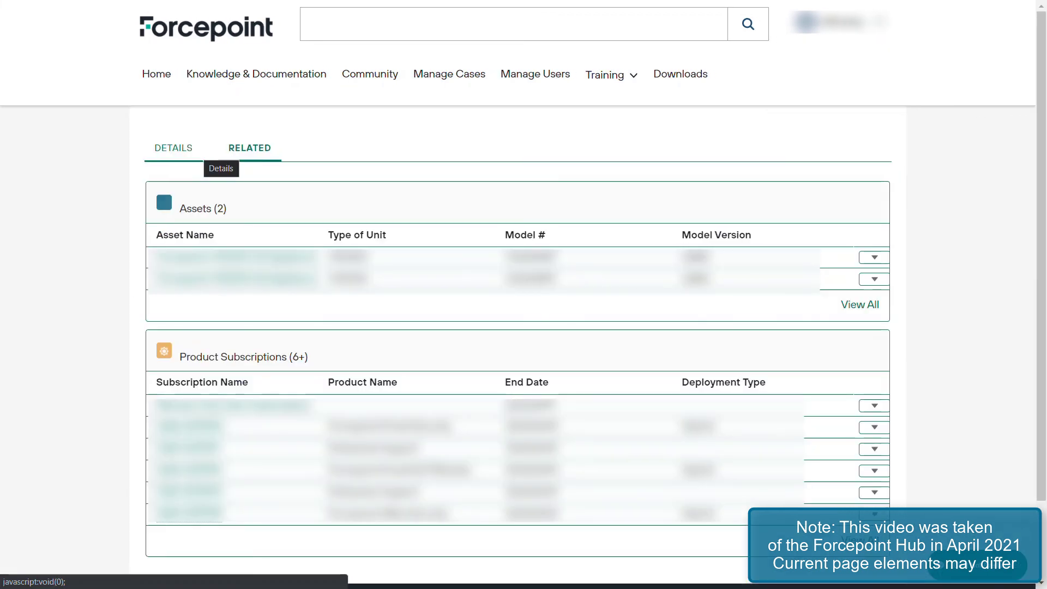